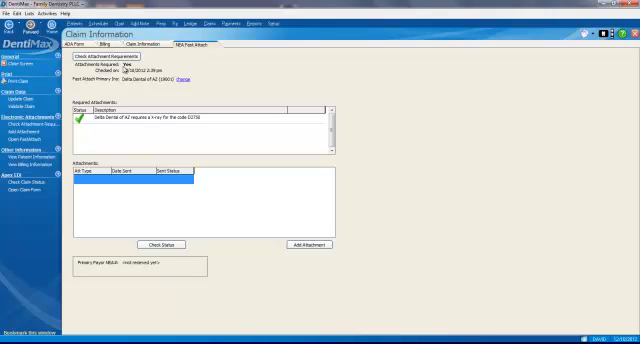
{"action": "mouse_move", "coordinate": [208, 182]}
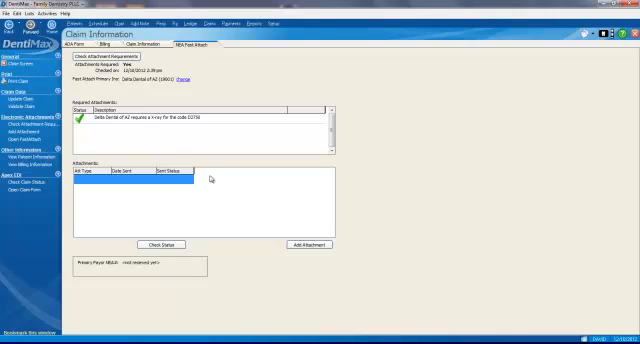
Step: Add an X-ray attachment to the claim with Dentrix Imaging as the image source
{"action": "left_click", "coordinate": [312, 246]}
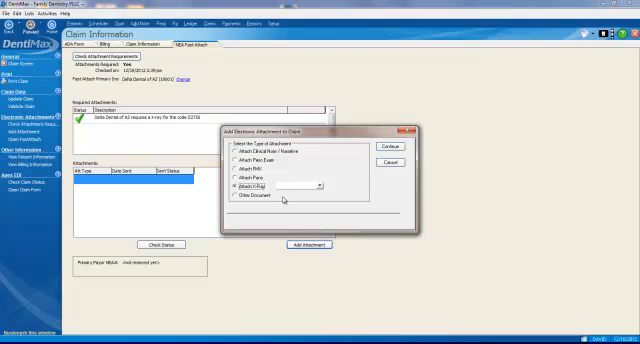
{"action": "left_click", "coordinate": [316, 186]}
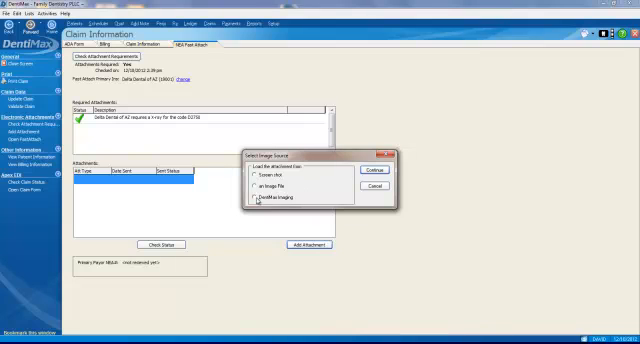
{"action": "left_click", "coordinate": [256, 196]}
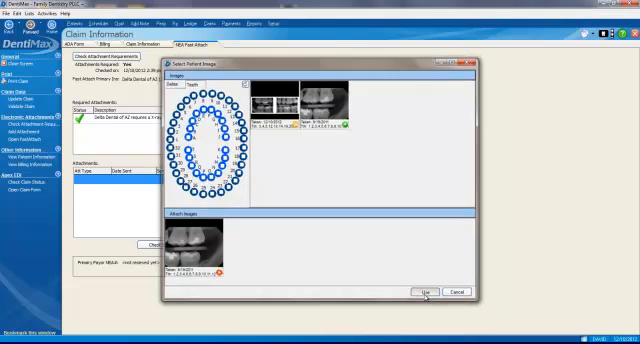
Step: Select the X-ray image in the imaging window and attach it to the claim
{"action": "left_click", "coordinate": [424, 292]}
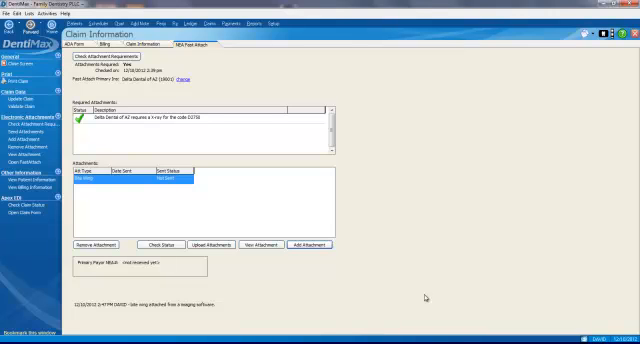